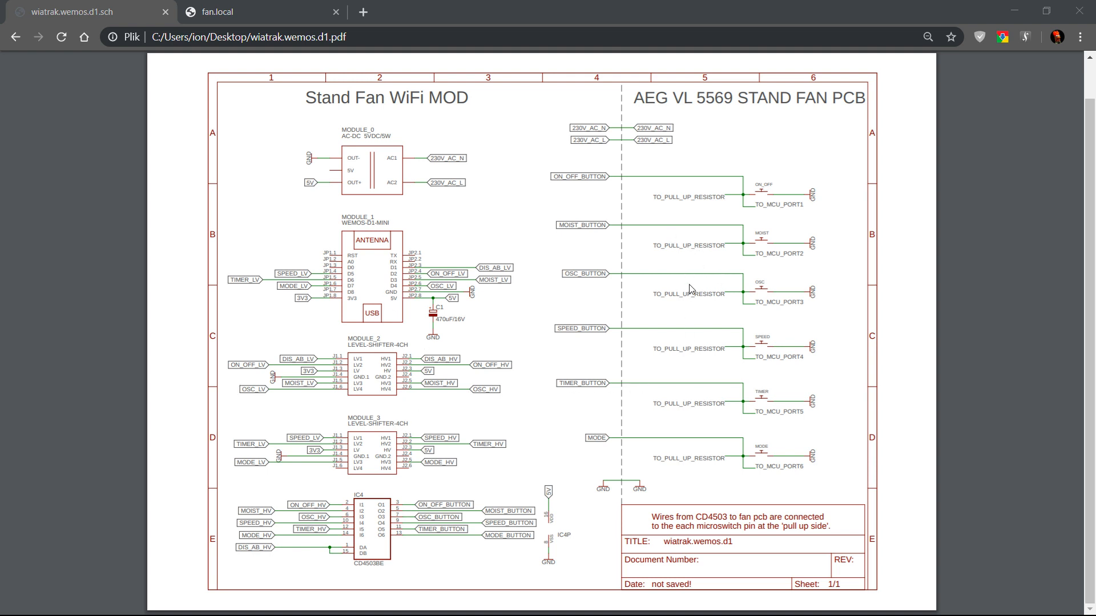
{"action": "mouse_move", "coordinate": [739, 414]}
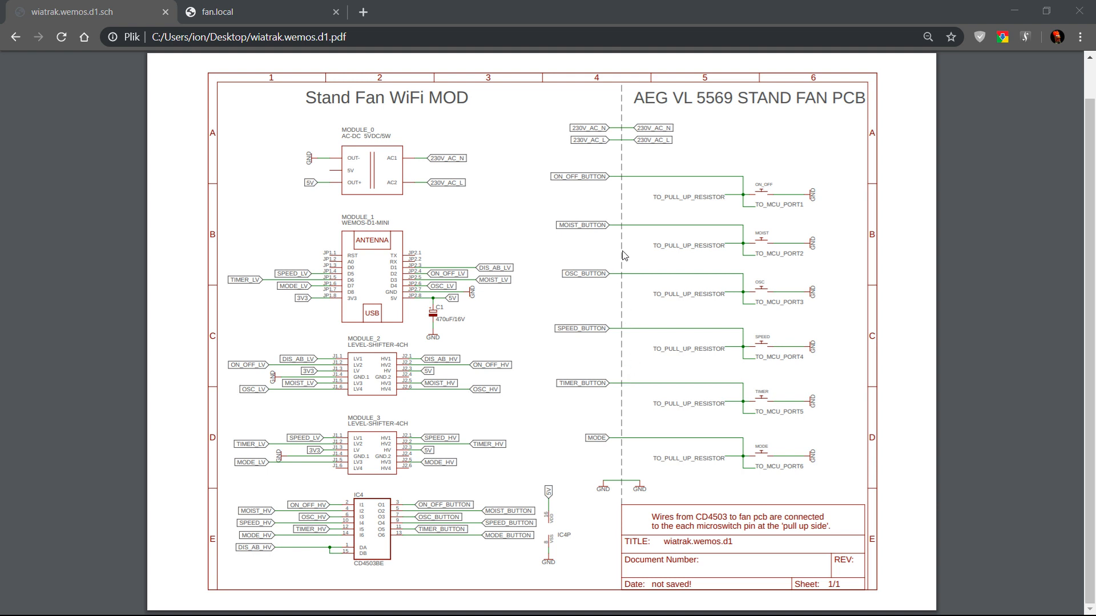
{"action": "mouse_move", "coordinate": [626, 145]}
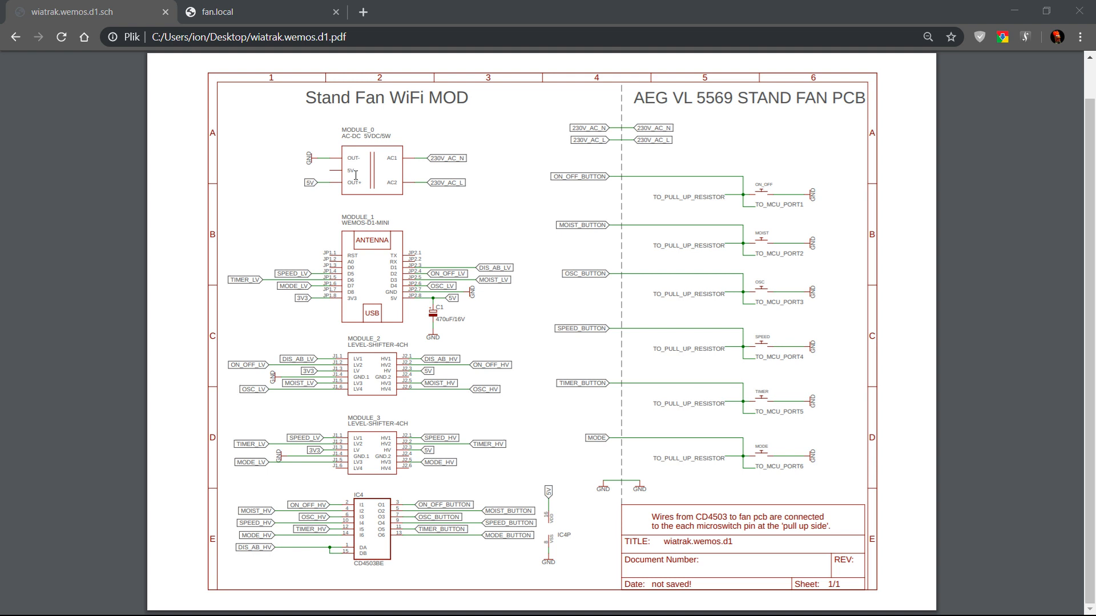
{"action": "mouse_move", "coordinate": [408, 244]}
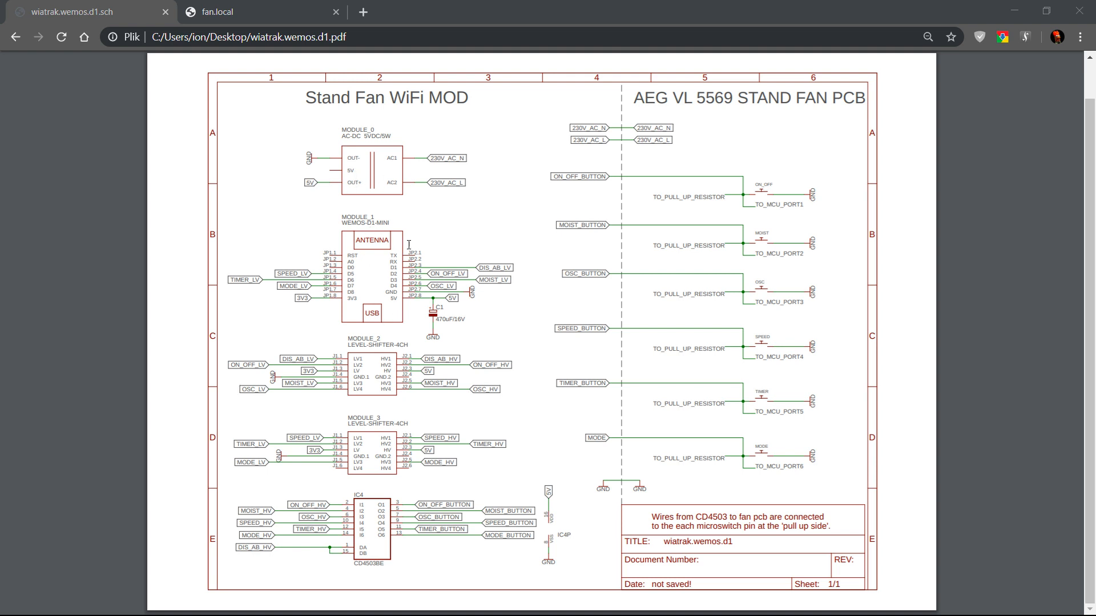
{"action": "mouse_move", "coordinate": [368, 429]}
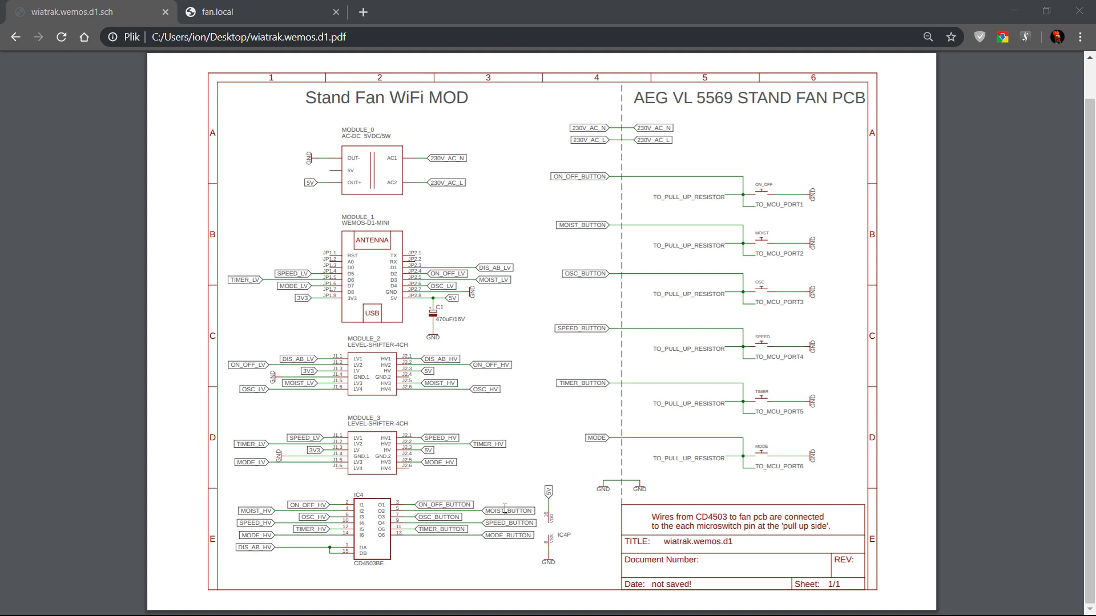
{"action": "mouse_move", "coordinate": [596, 523]}
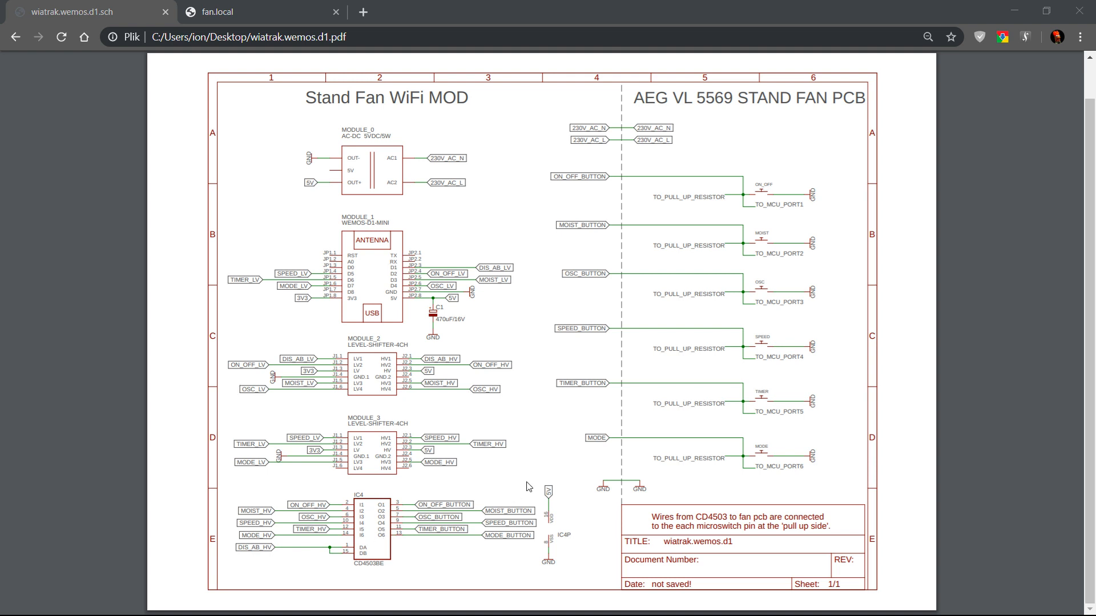
{"action": "mouse_move", "coordinate": [540, 391]}
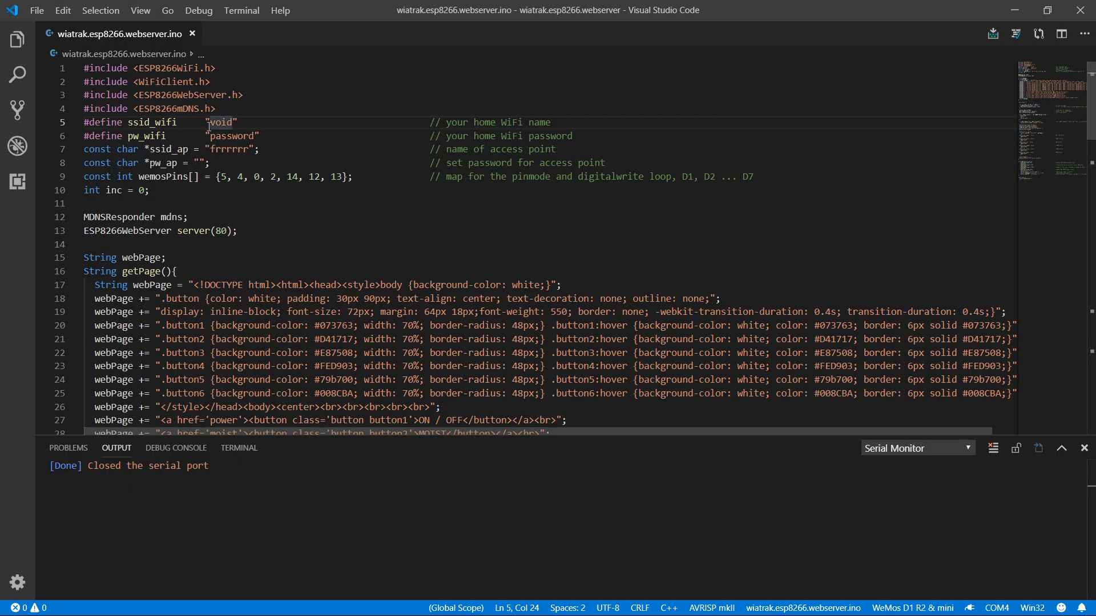
- Scroll through the sketch from the #define WiFi settings down to the setup() code
{"action": "scroll", "scroll_direction": "down", "scroll_amount": 3}
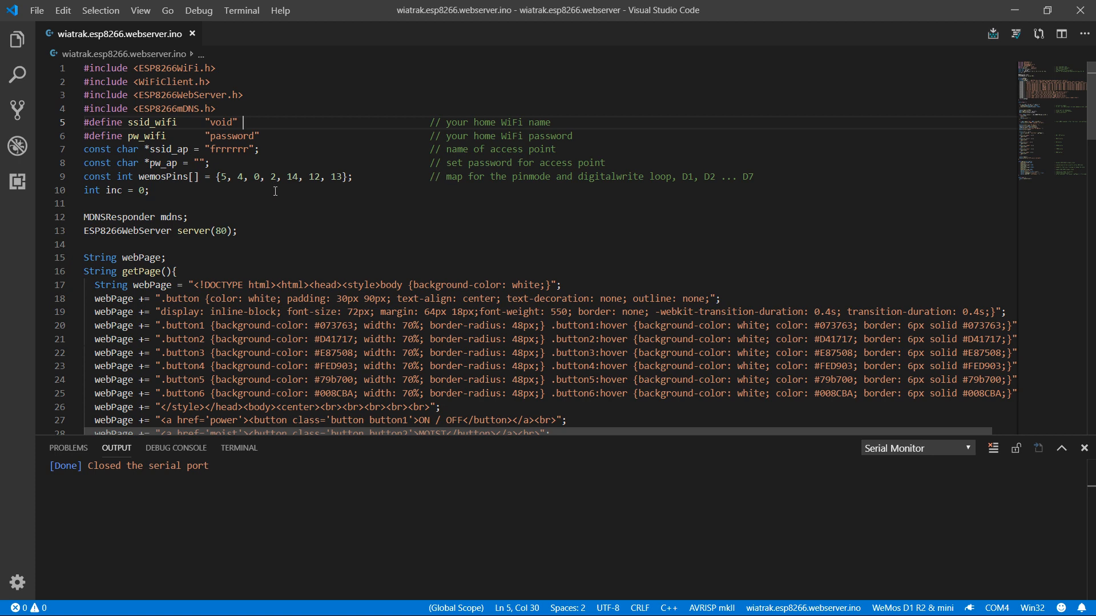
{"action": "mouse_move", "coordinate": [273, 272]}
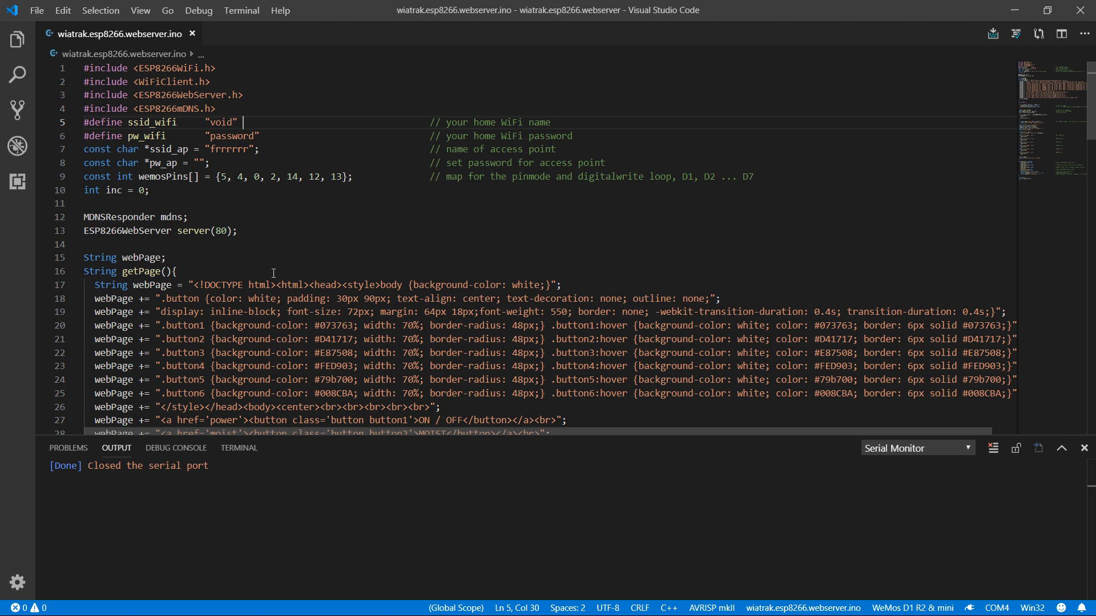
{"action": "scroll", "scroll_direction": "down", "scroll_amount": 3}
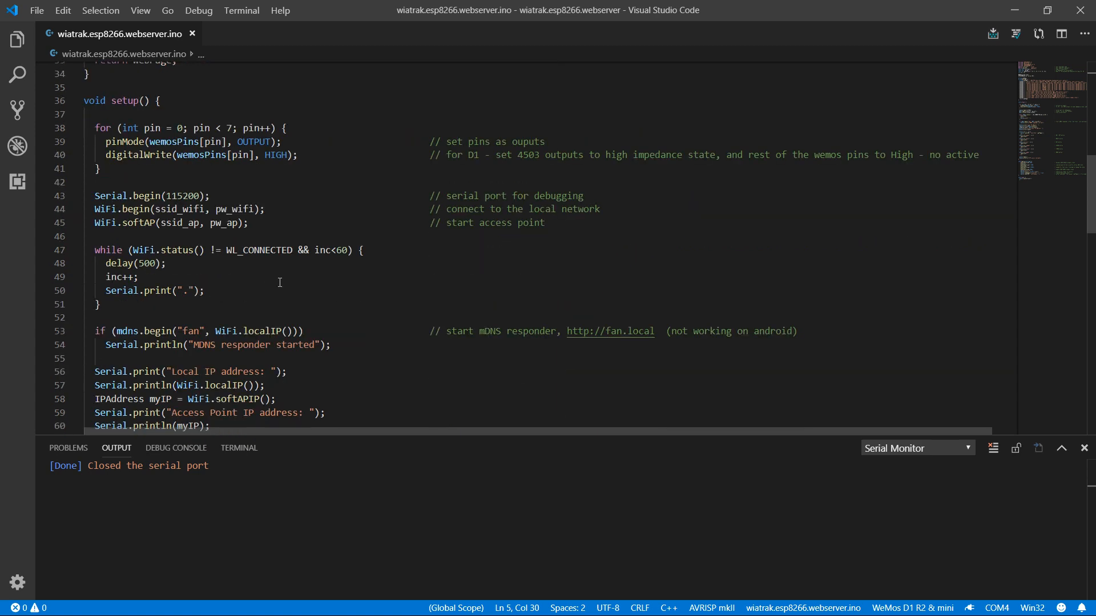
{"action": "mouse_move", "coordinate": [166, 228]}
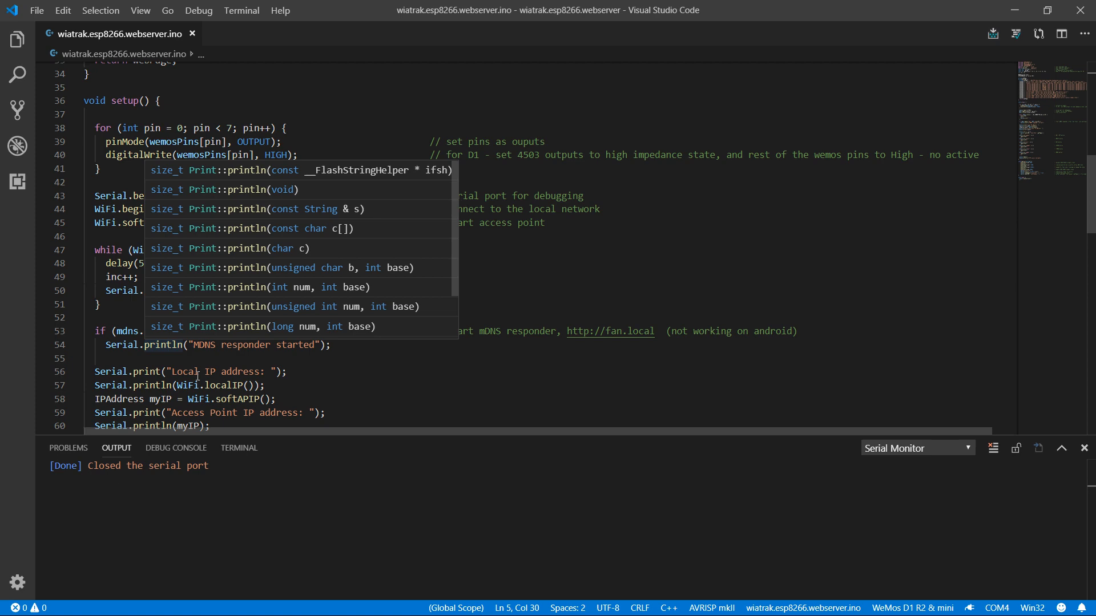
- Dismiss the println suggestion popup and scroll down to the server route handlers
{"action": "key", "text": "Escape"}
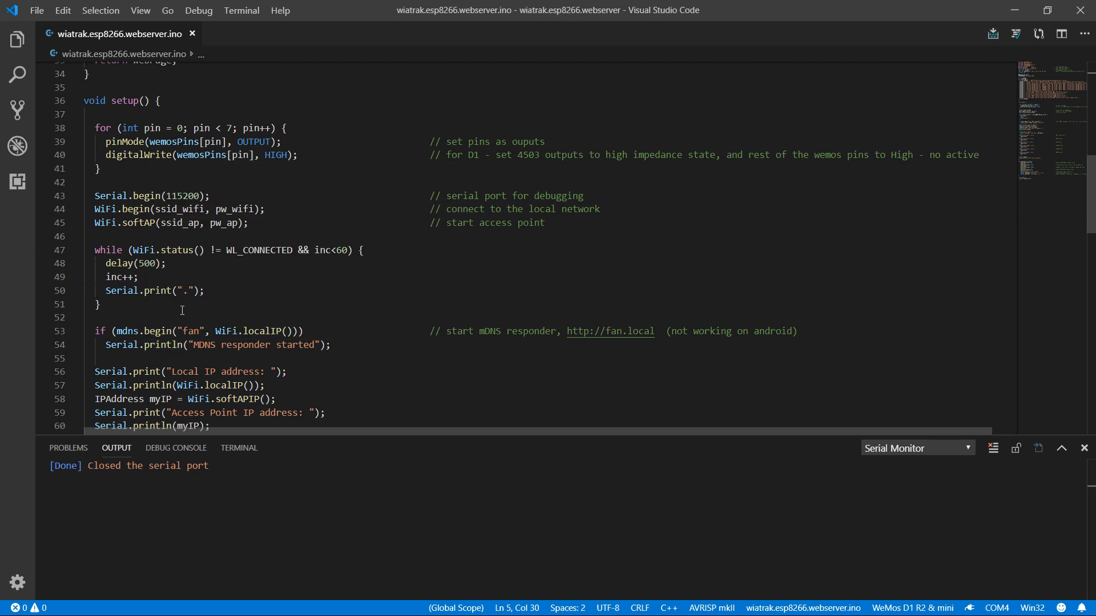
{"action": "scroll", "scroll_direction": "down", "scroll_amount": 3}
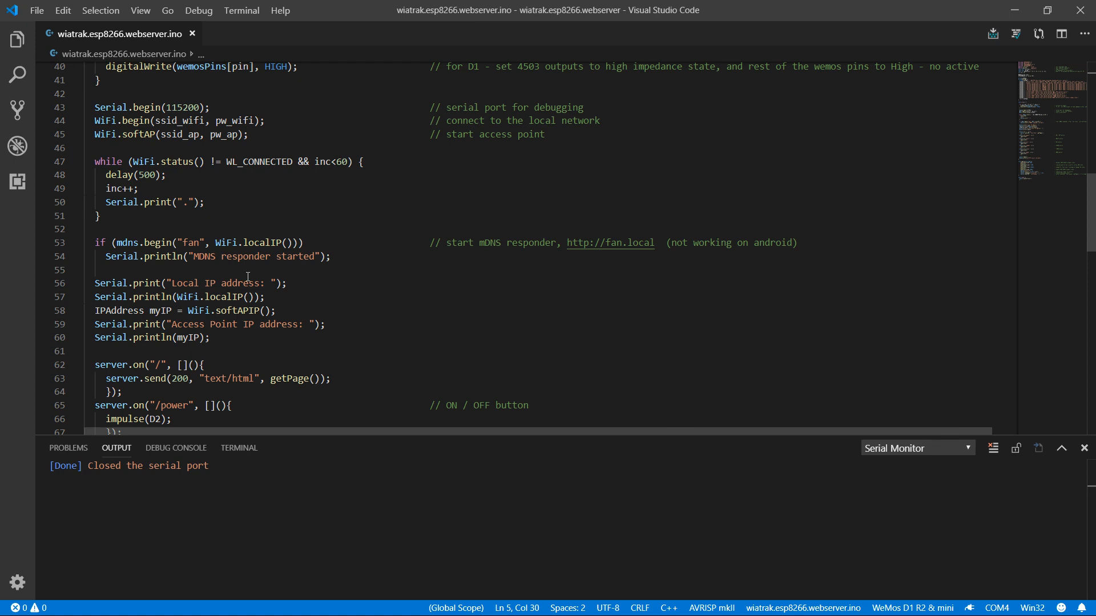
{"action": "mouse_move", "coordinate": [396, 363]}
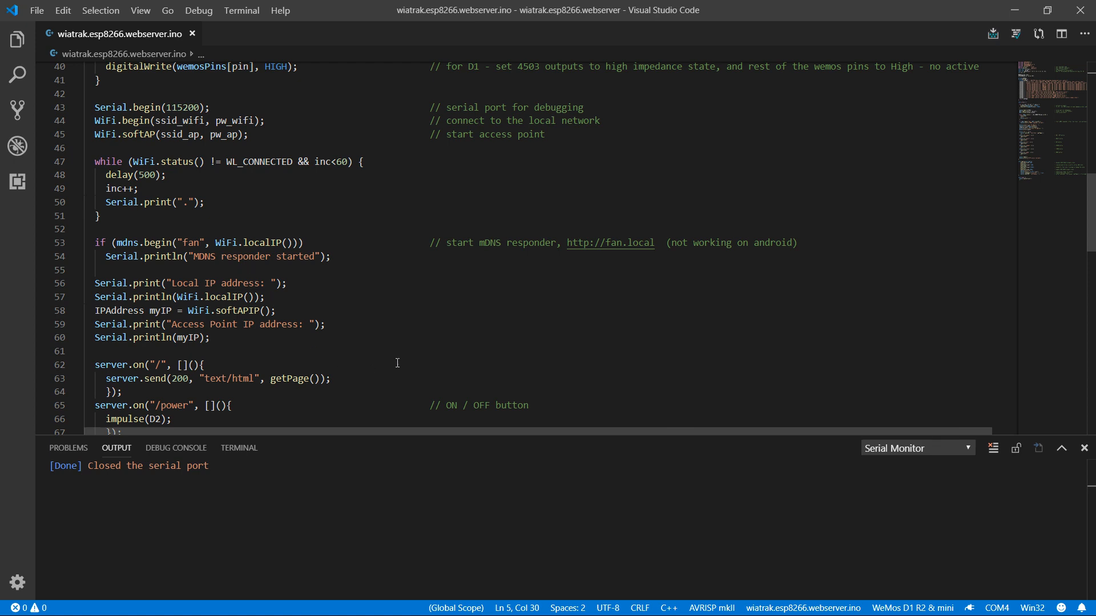
{"action": "scroll", "scroll_direction": "down", "scroll_amount": 3}
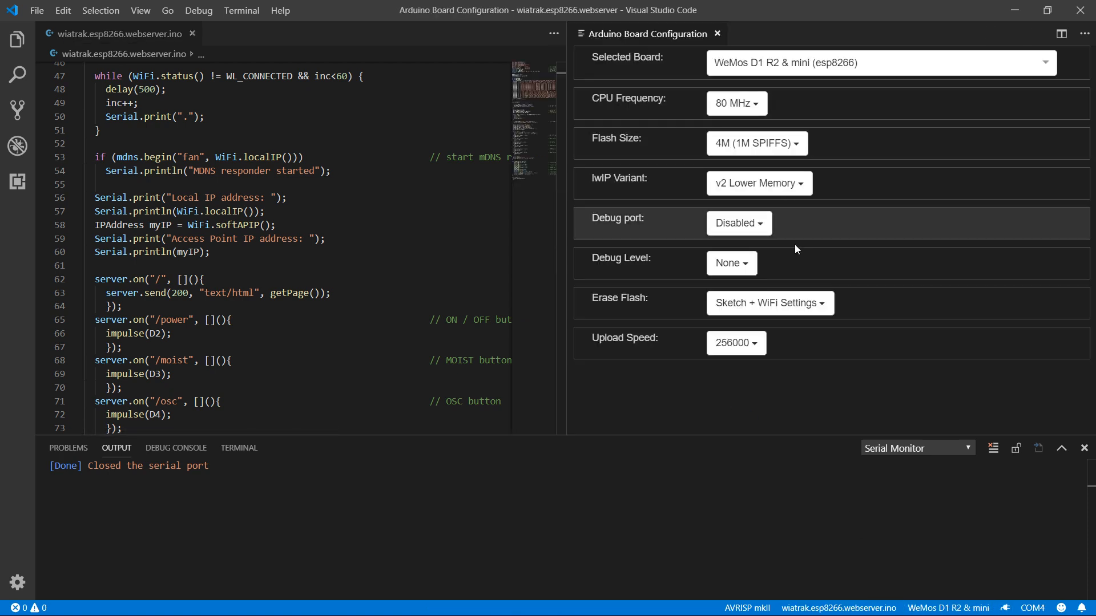
{"action": "mouse_move", "coordinate": [717, 33]}
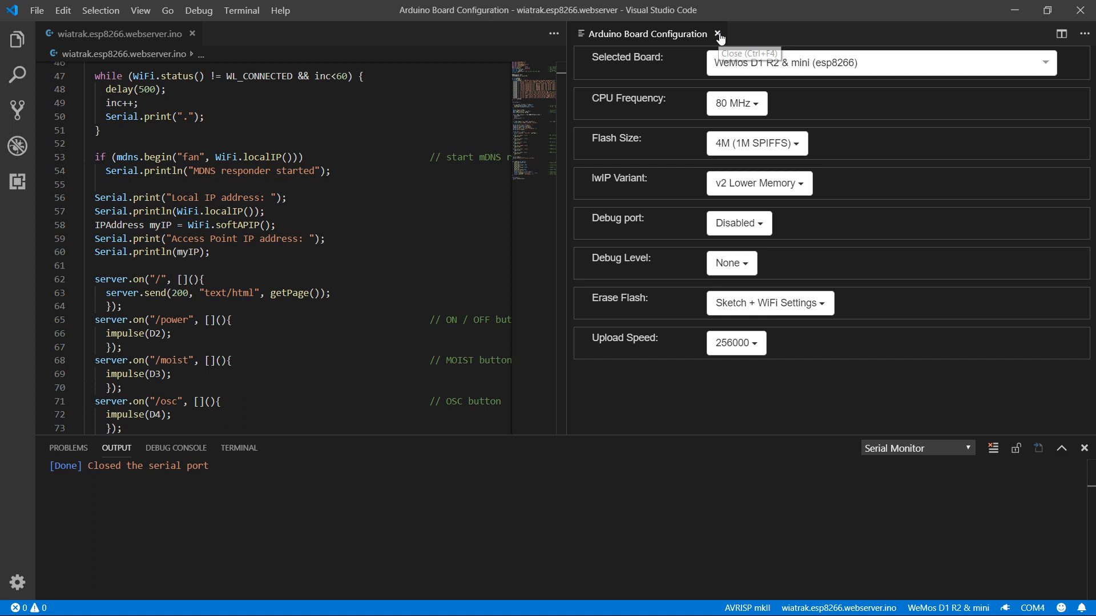
- Close the Arduino Board Configuration and start the Arduino Upload of the sketch
{"action": "left_click", "coordinate": [716, 33]}
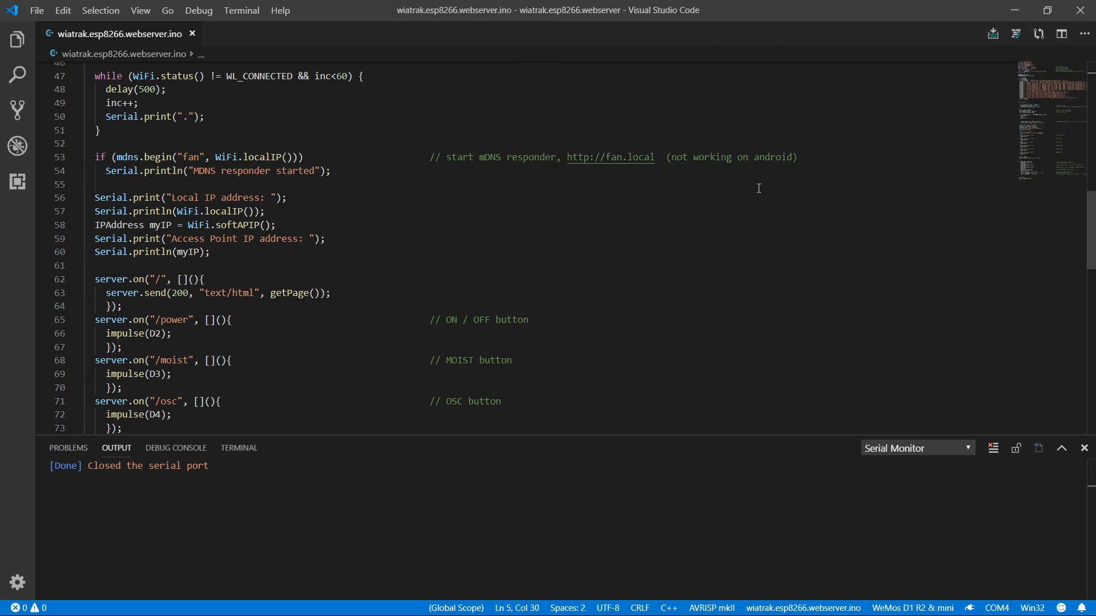
{"action": "left_click", "coordinate": [992, 33]}
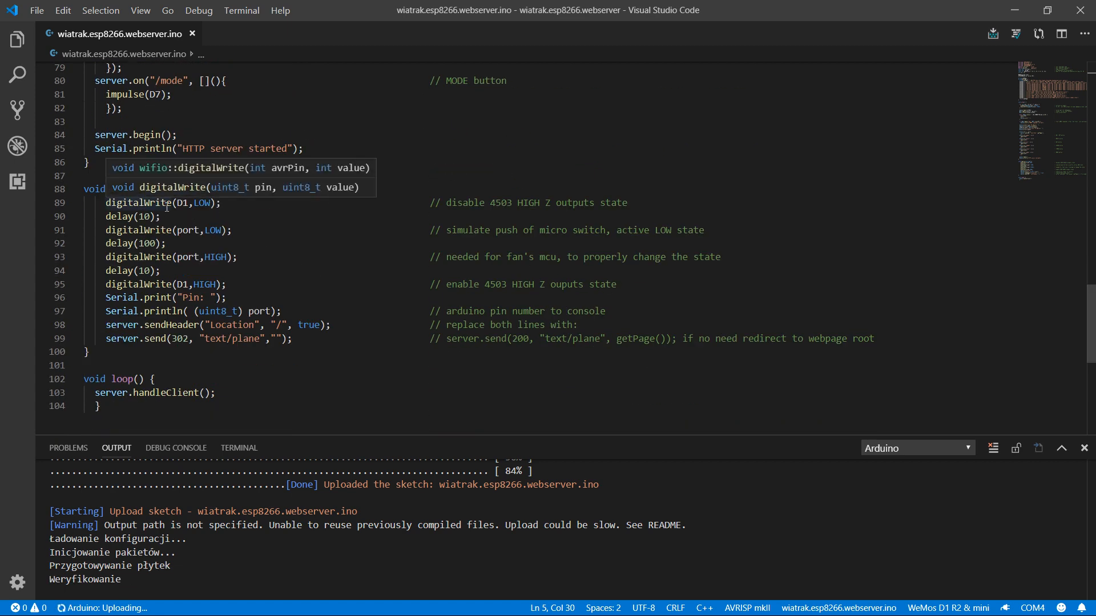
{"action": "mouse_move", "coordinate": [198, 214]}
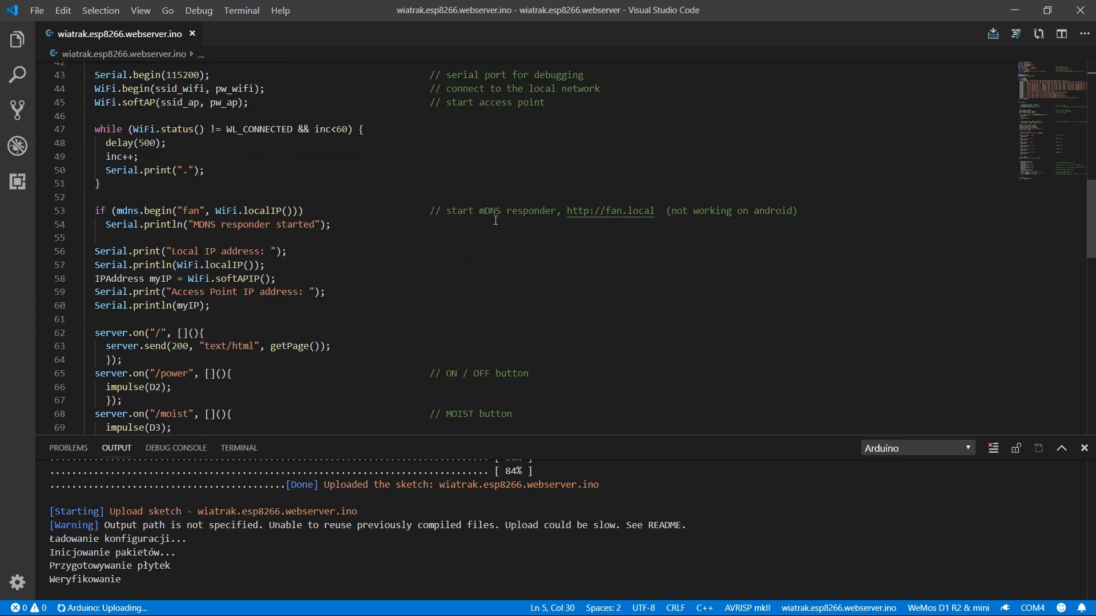
{"action": "mouse_move", "coordinate": [597, 272]}
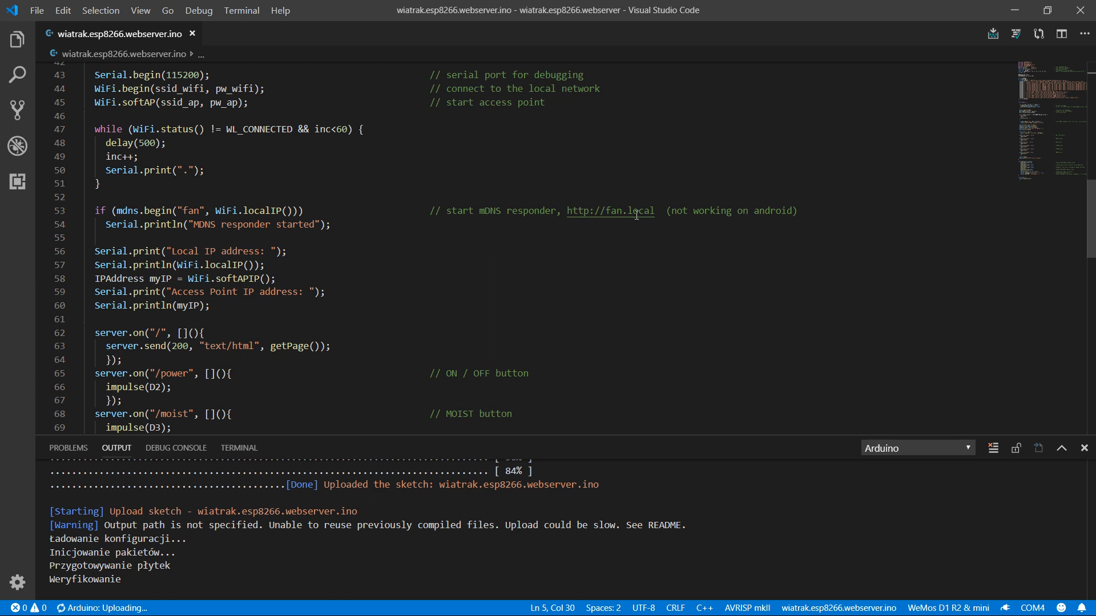
{"action": "mouse_move", "coordinate": [637, 218]}
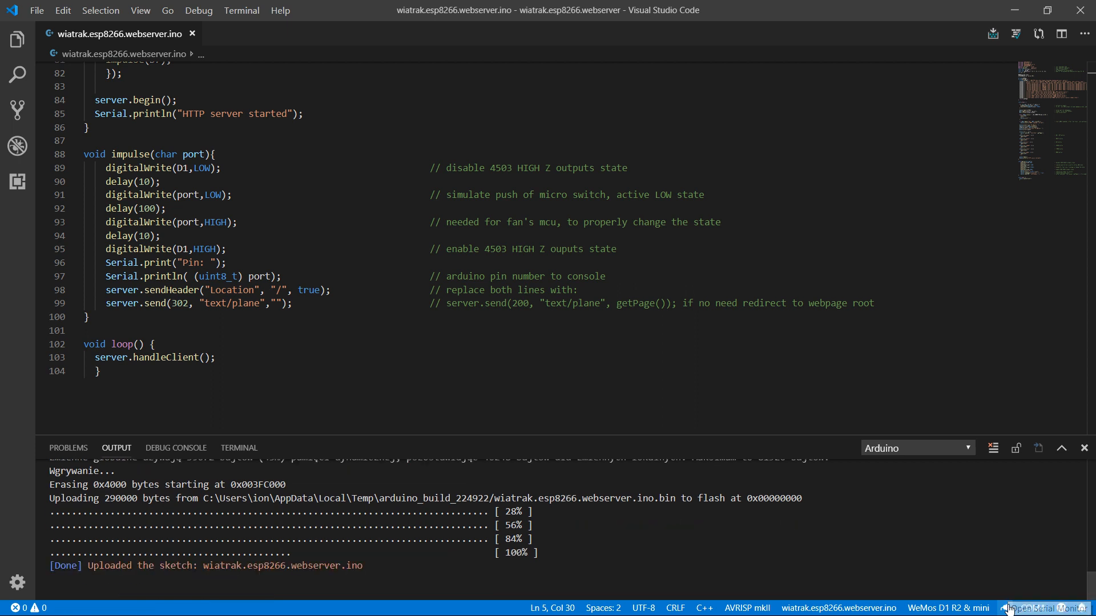
- Open the serial monitor for the WeMos board once the upload completes
{"action": "left_click", "coordinate": [1042, 608]}
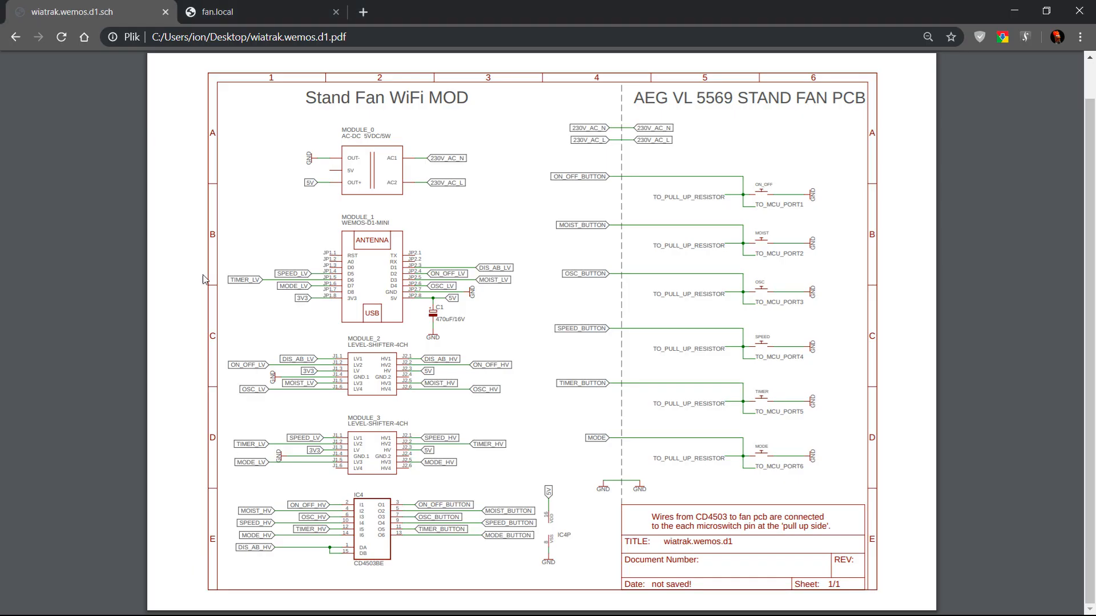
- Switch to fan.local and trigger ON / OFF and MOIST, watching the serial monitor log the pins
{"action": "left_click", "coordinate": [251, 11]}
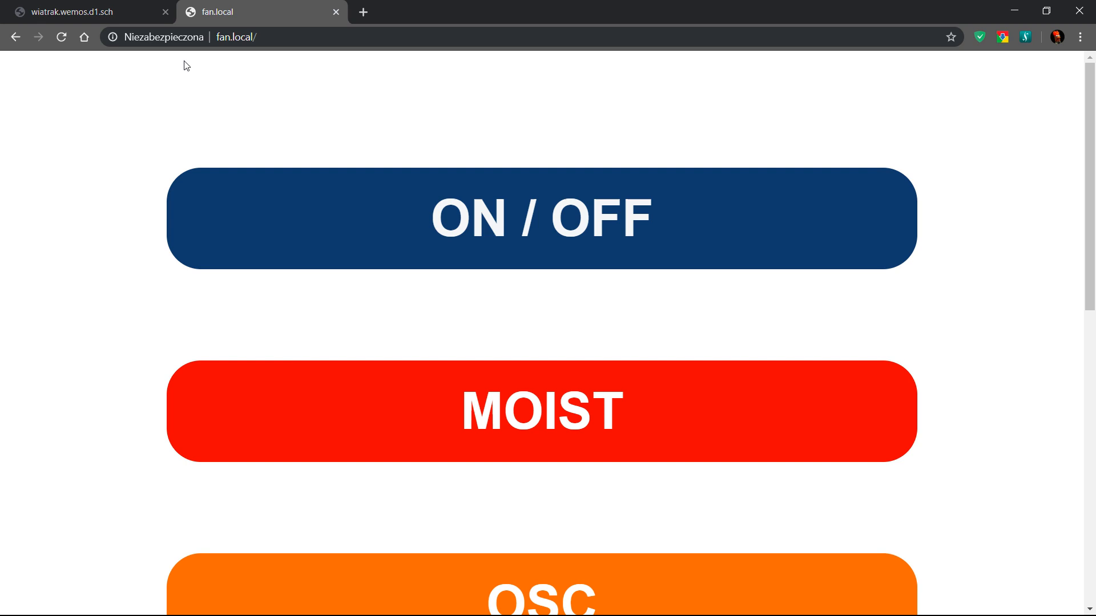
{"action": "left_click", "coordinate": [541, 219]}
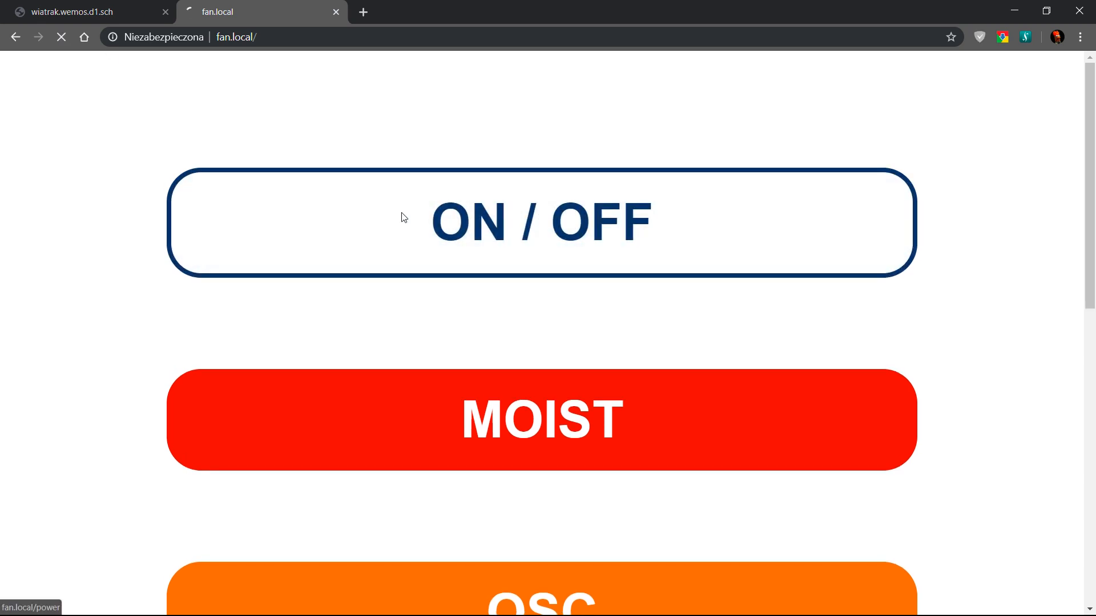
{"action": "left_click", "coordinate": [541, 221]}
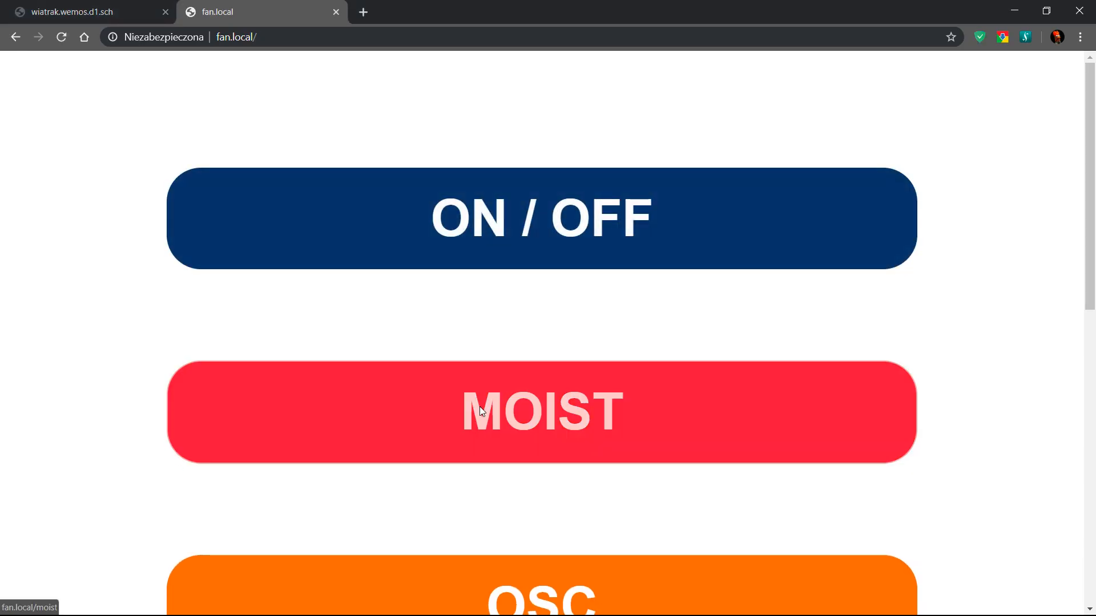
{"action": "scroll", "scroll_direction": "down", "scroll_amount": 3}
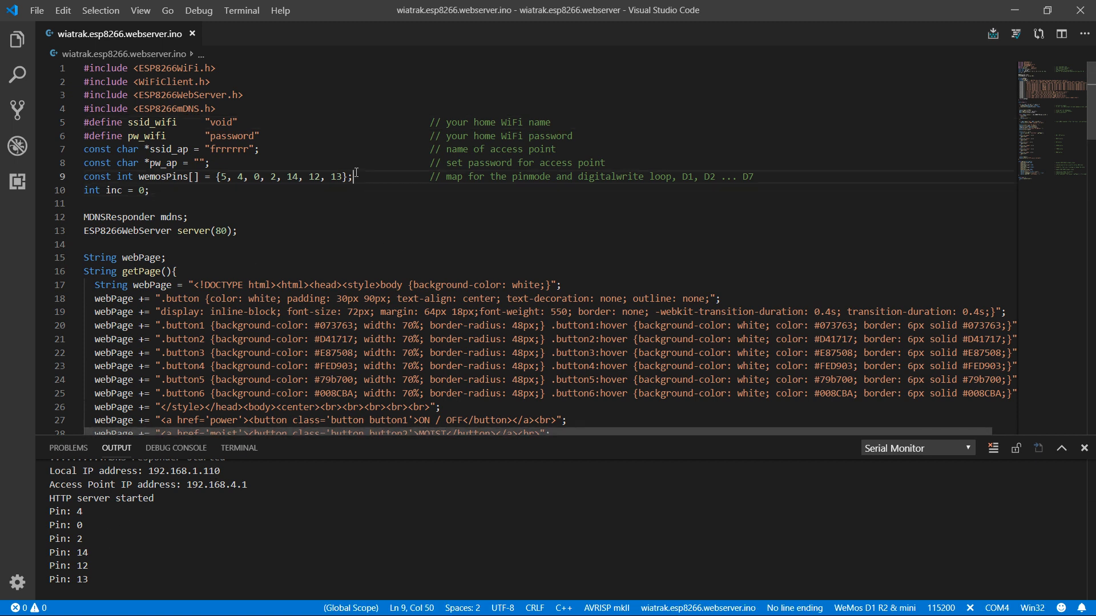
{"action": "mouse_move", "coordinate": [419, 268]}
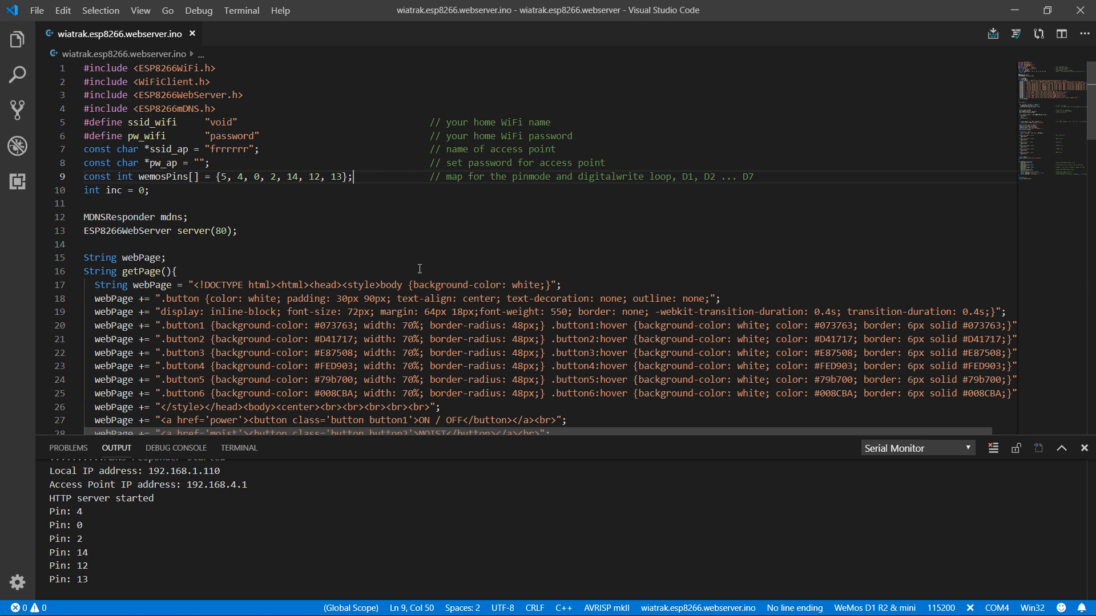